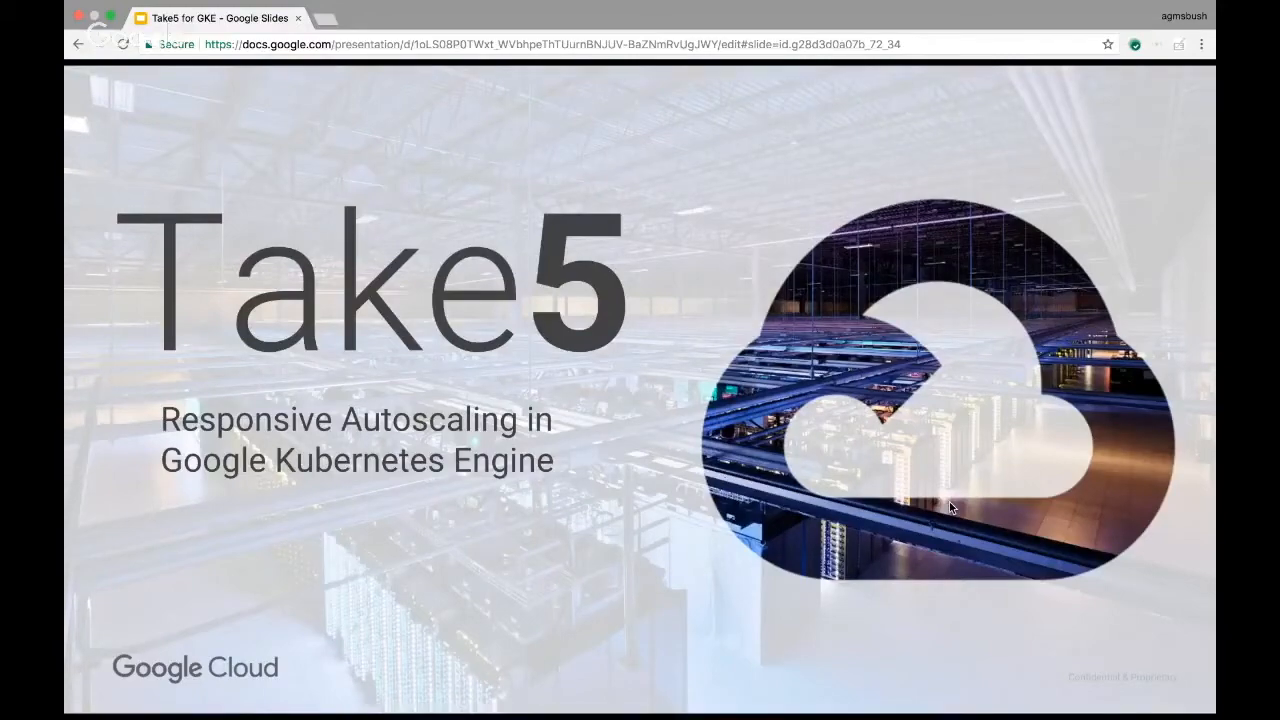
# - Switch to the Frontend Web Server tab showing the backend and proxy that handled the request
pyautogui.click(563, 18)
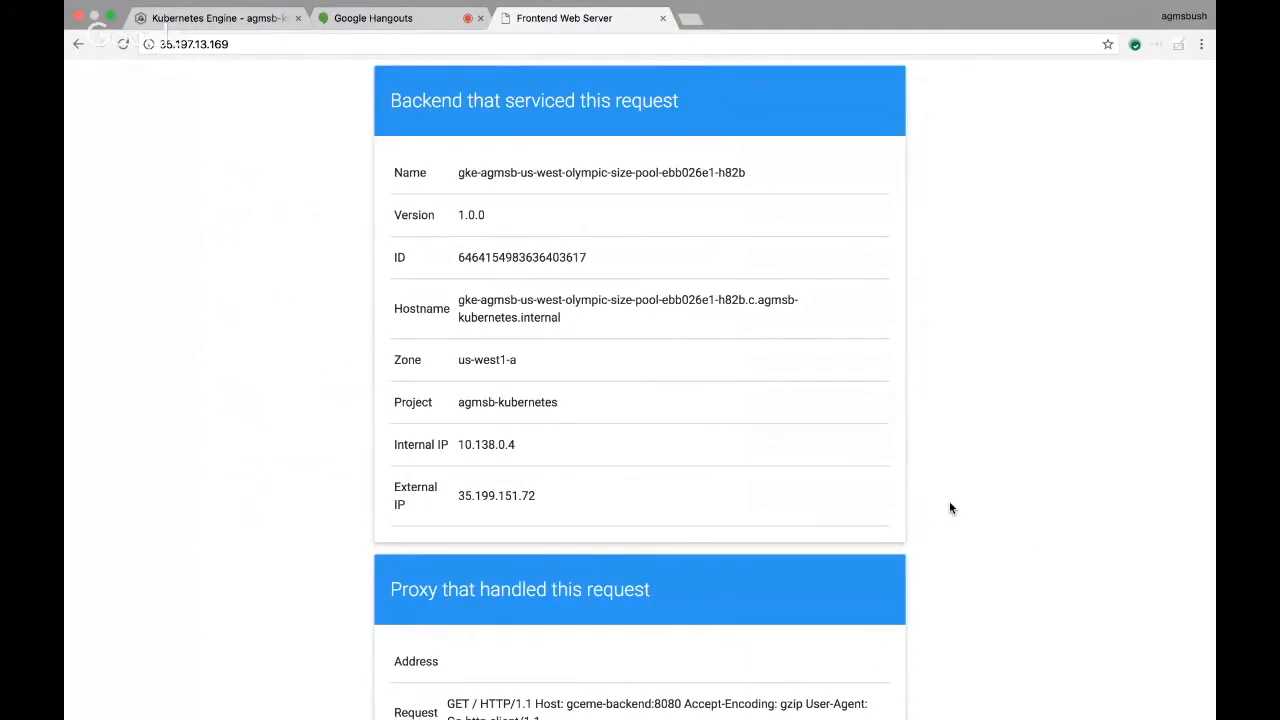
pyautogui.moveTo(810, 374)
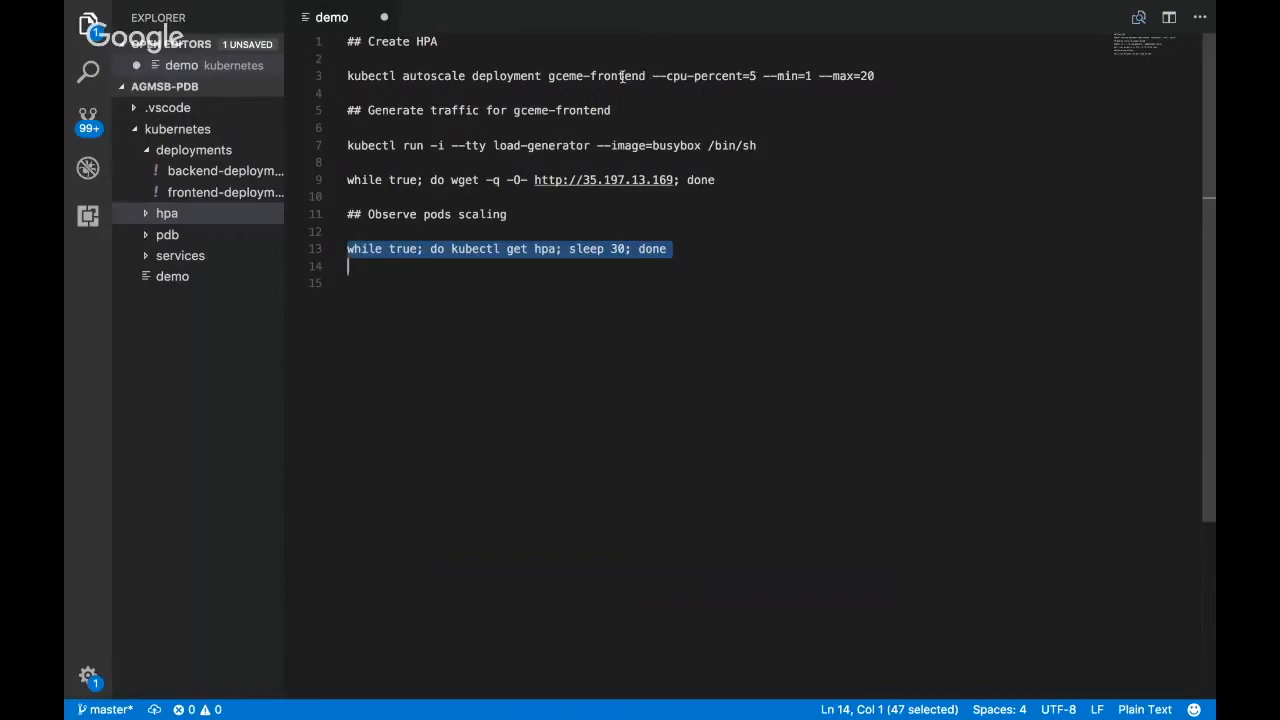
pyautogui.moveTo(867, 76)
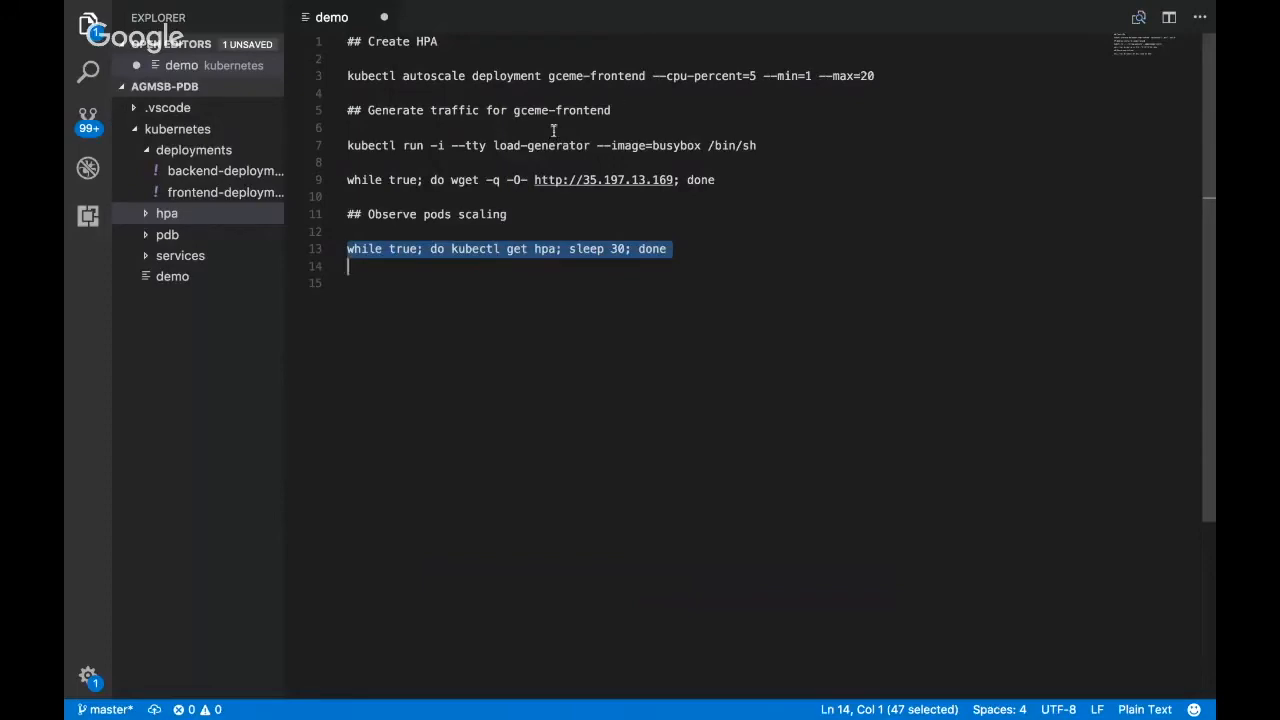
pyautogui.moveTo(705, 182)
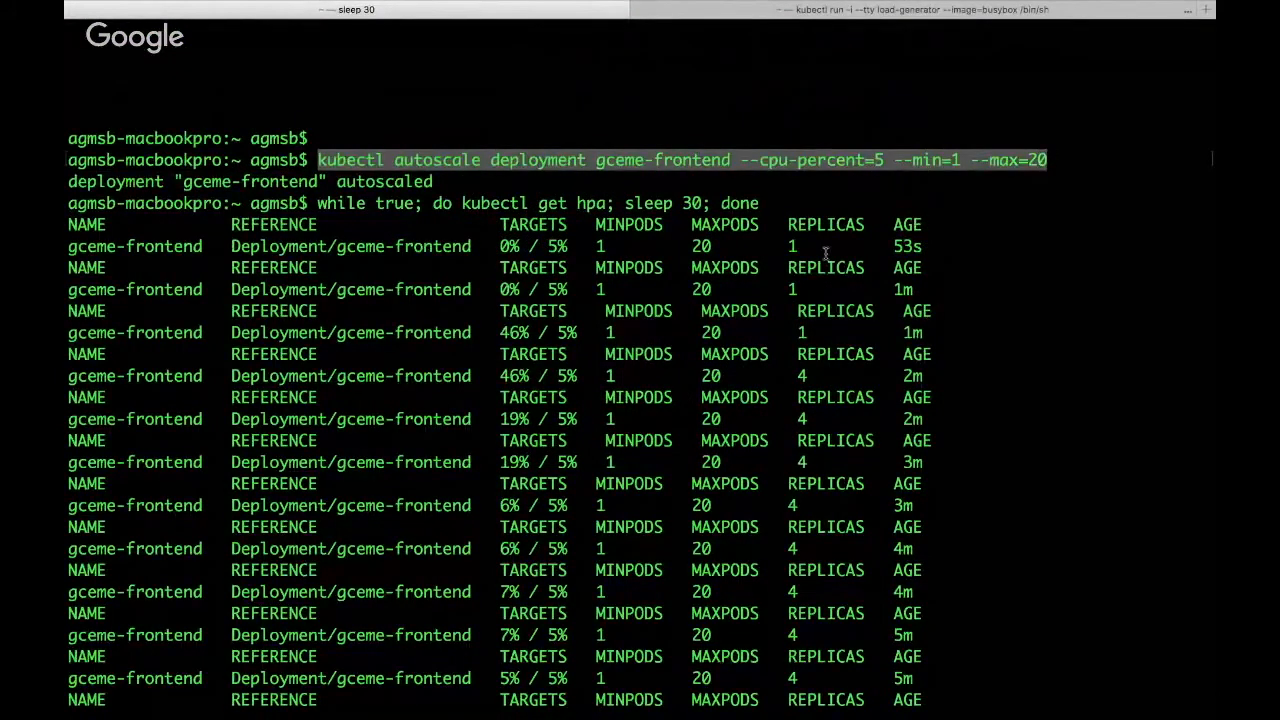
# - Scroll the kubectl get hpa watch output showing gceme-frontend replicas rising from 1 to 4
pyautogui.scroll(-3)
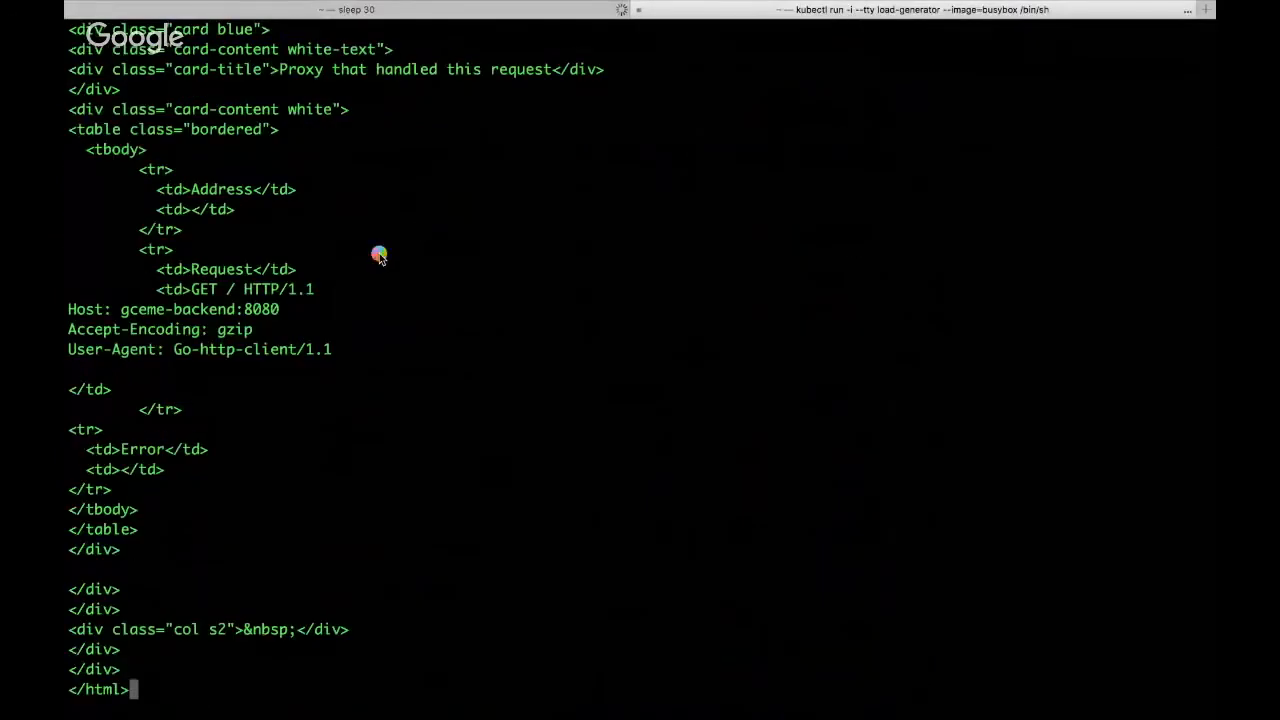
pyautogui.moveTo(379, 253)
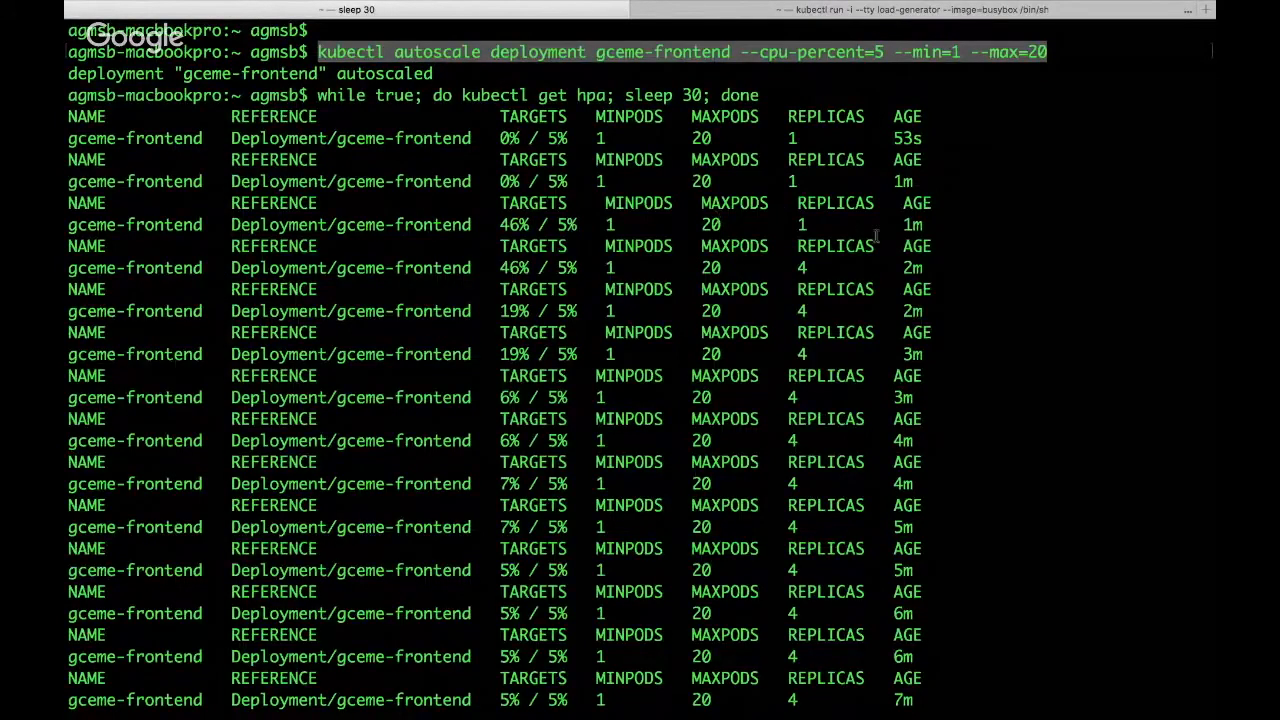
pyautogui.moveTo(805, 268)
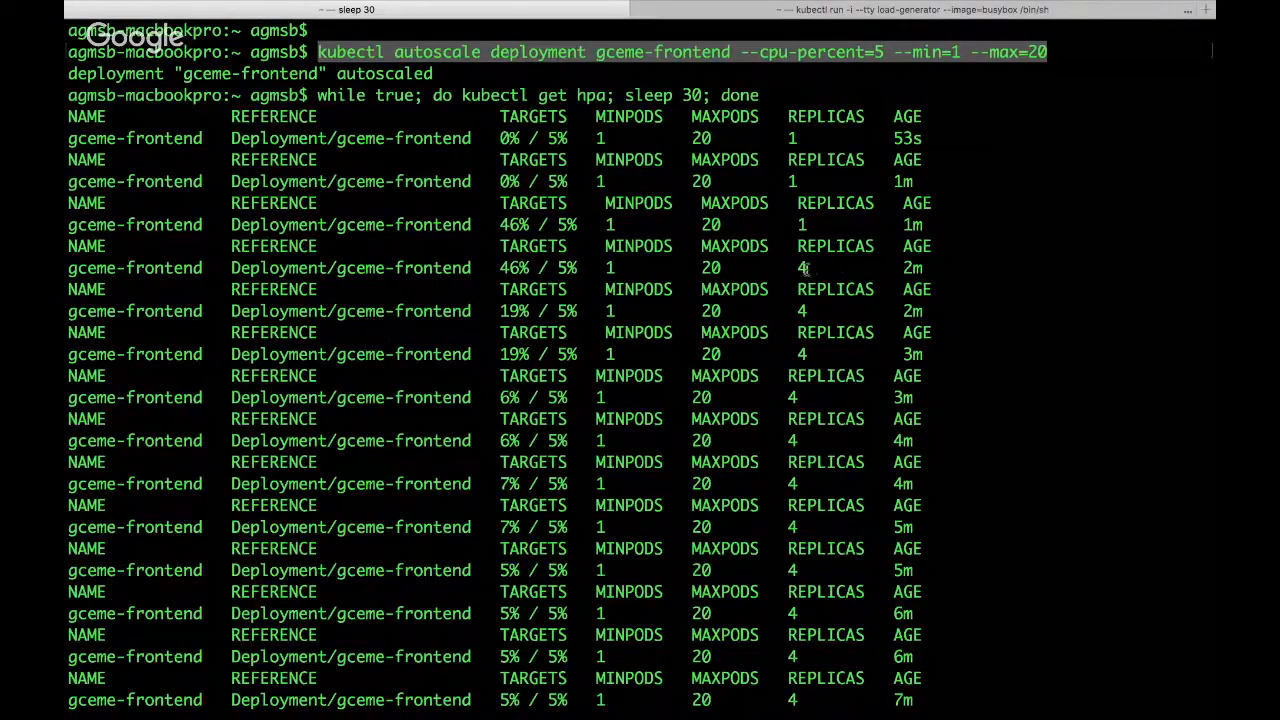
pyautogui.moveTo(795, 394)
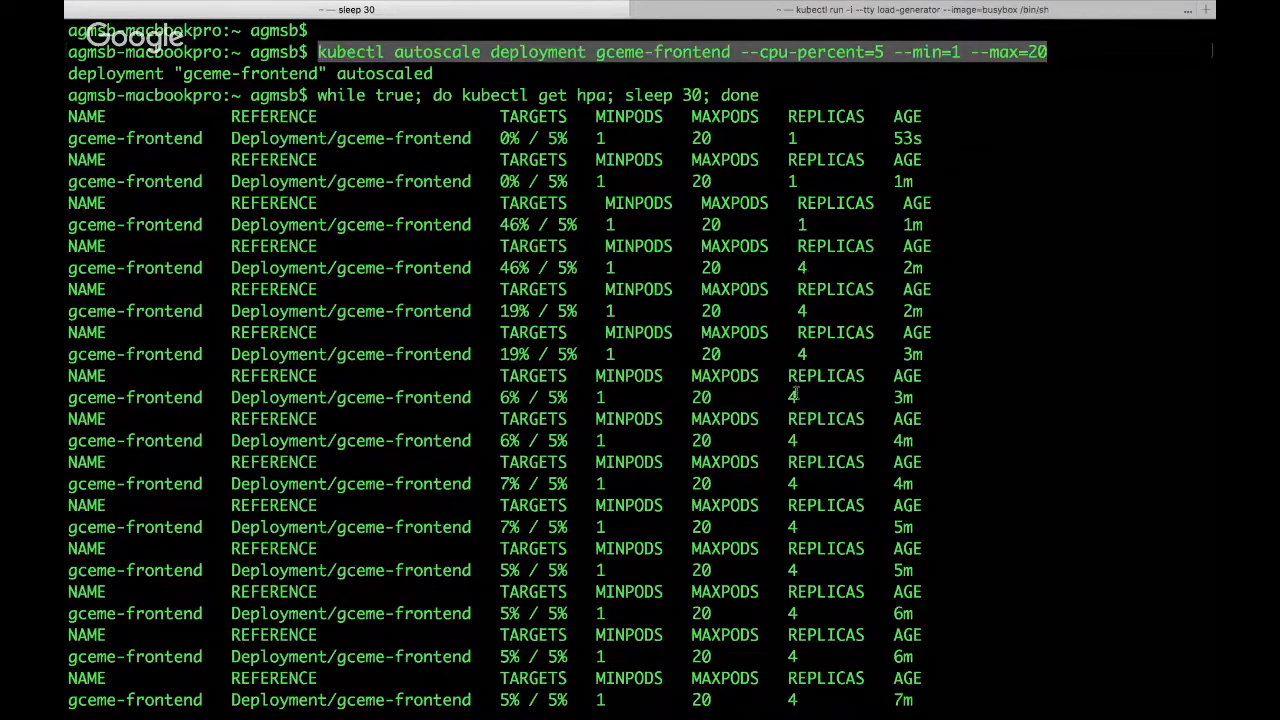
pyautogui.moveTo(487, 693)
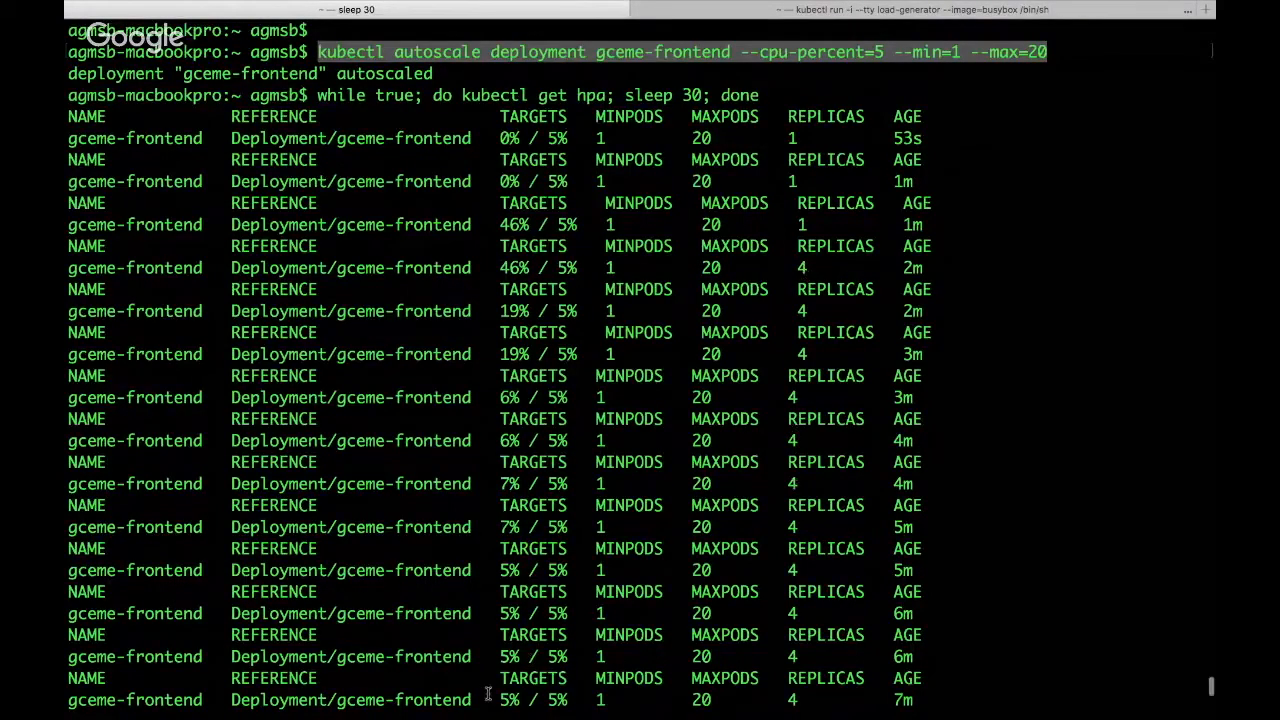